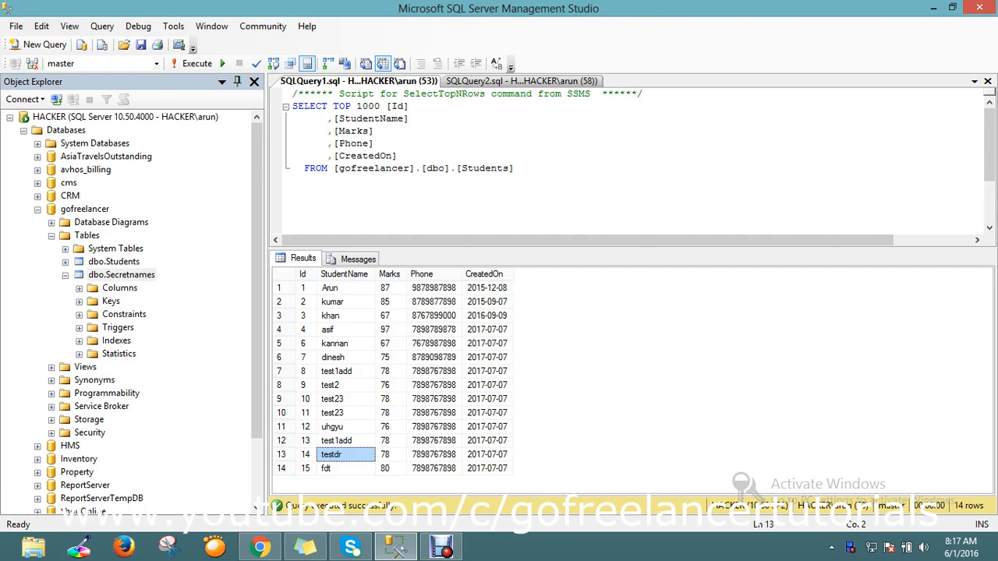
- Review the existing Students and Secretnames query results
{"action": "left_click", "coordinate": [521, 80]}
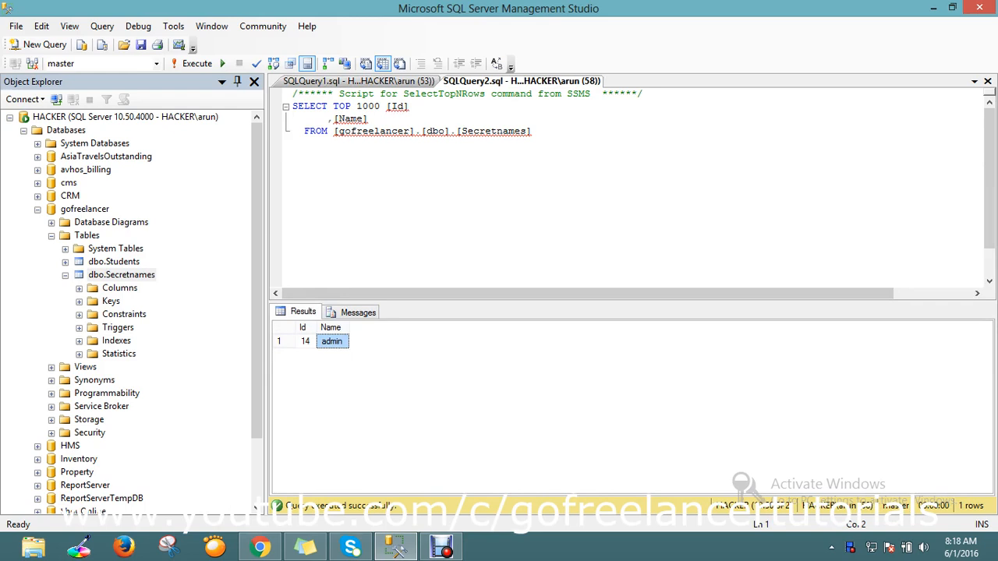
{"action": "left_click", "coordinate": [357, 81]}
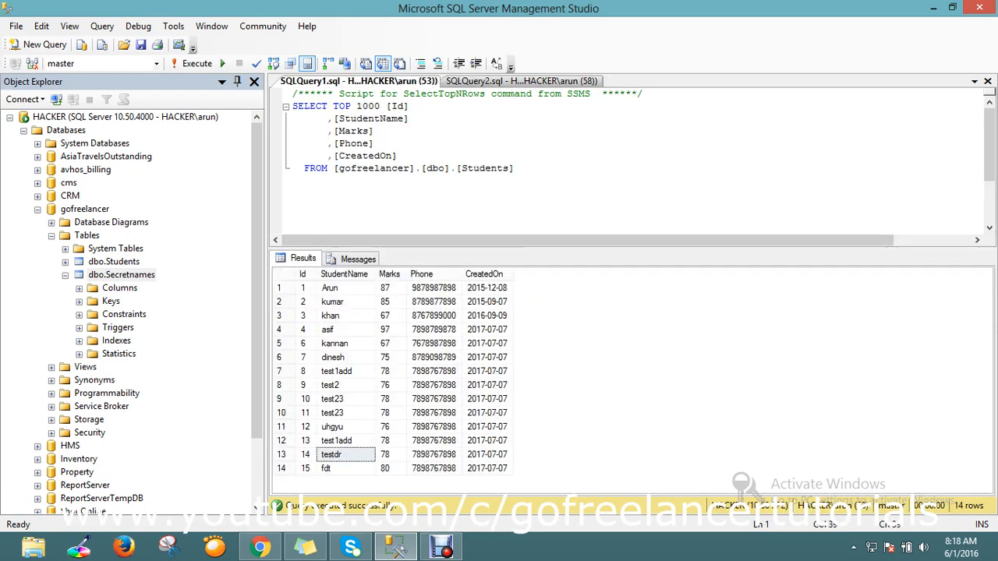
{"action": "left_click", "coordinate": [332, 454]}
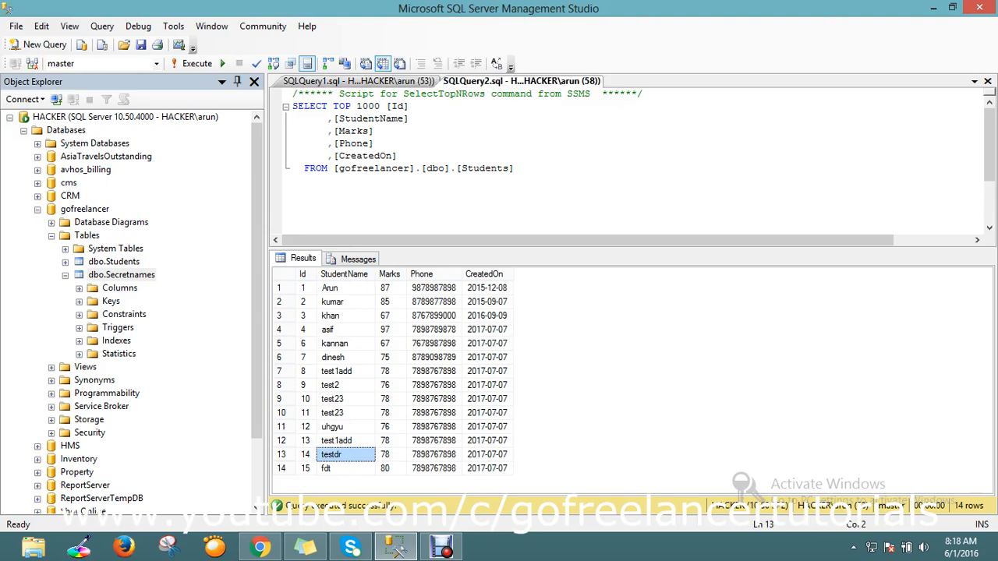
{"action": "left_click", "coordinate": [197, 63]}
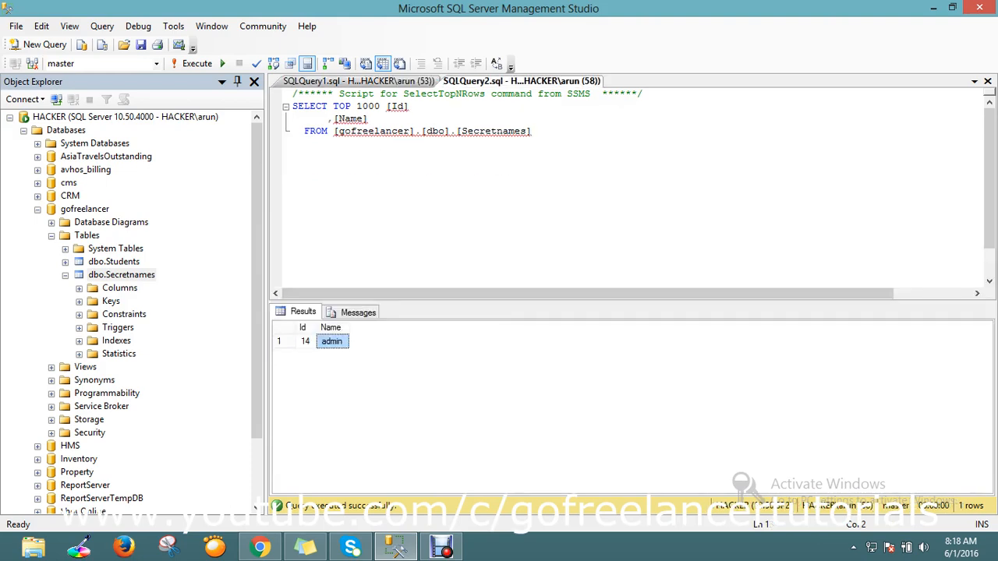
{"action": "left_click", "coordinate": [357, 81]}
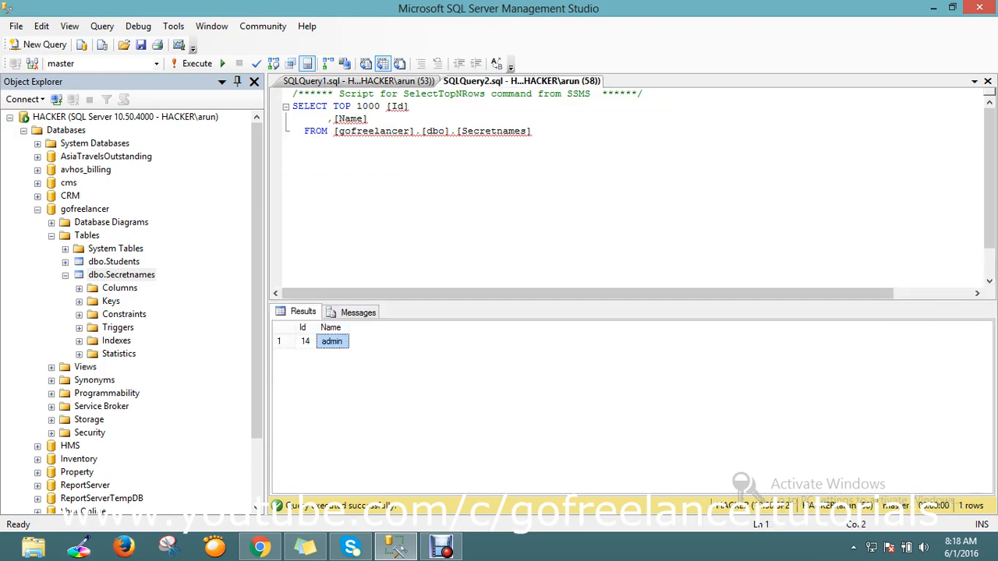
{"action": "left_click", "coordinate": [355, 81]}
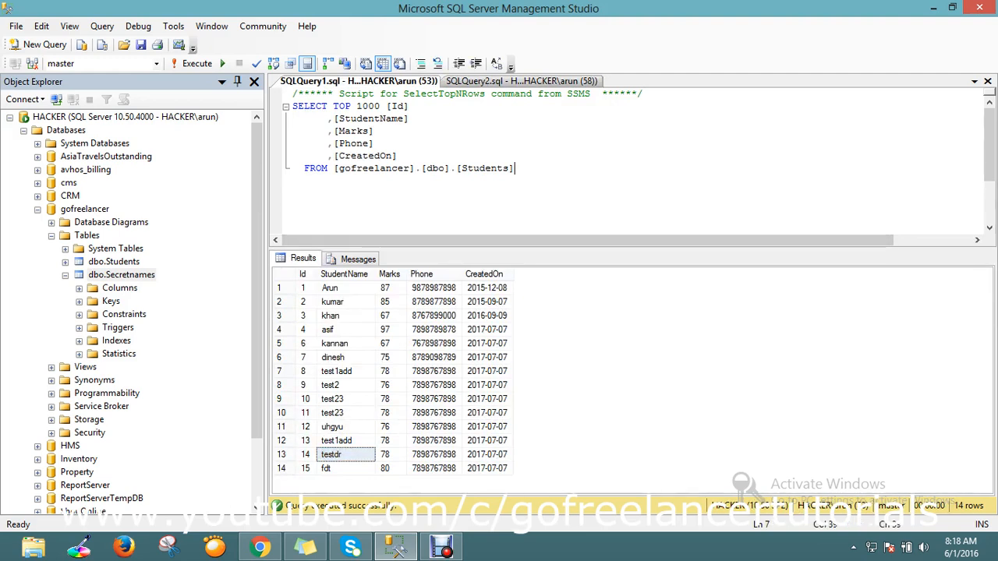
- Open a new query against gofreelancer and begin typing the update statement
{"action": "right_click", "coordinate": [85, 209]}
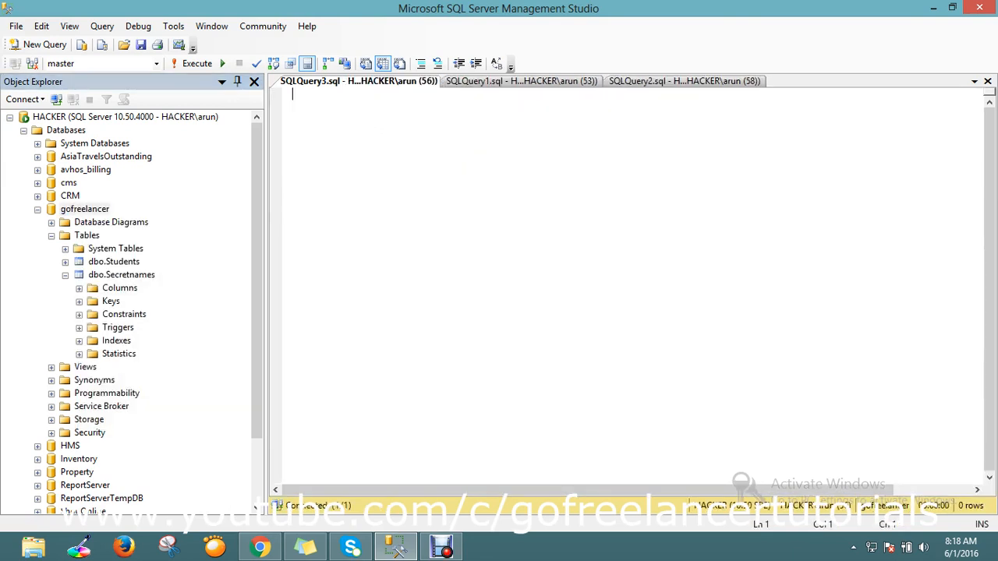
{"action": "left_click", "coordinate": [155, 63]}
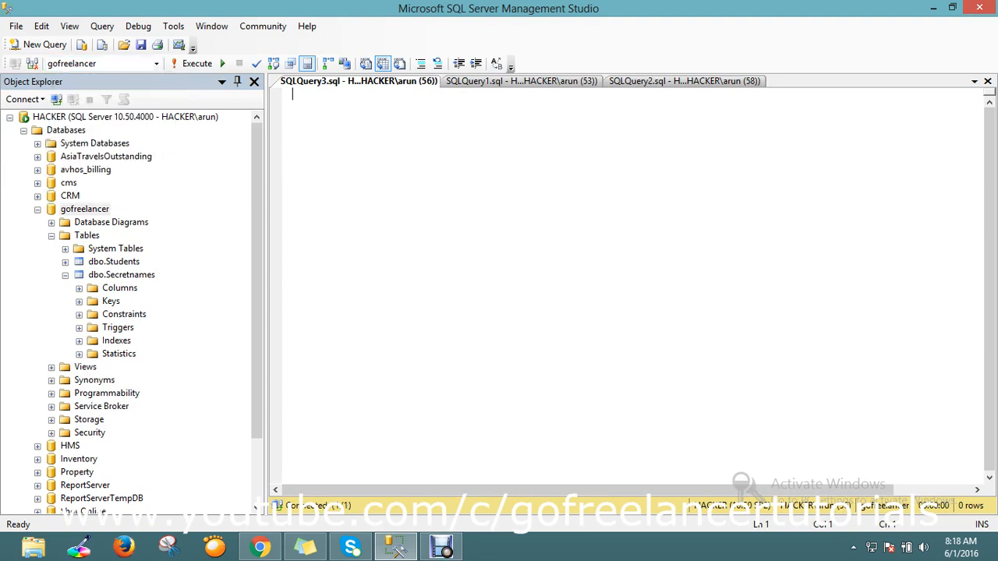
{"action": "type", "text": "u"}
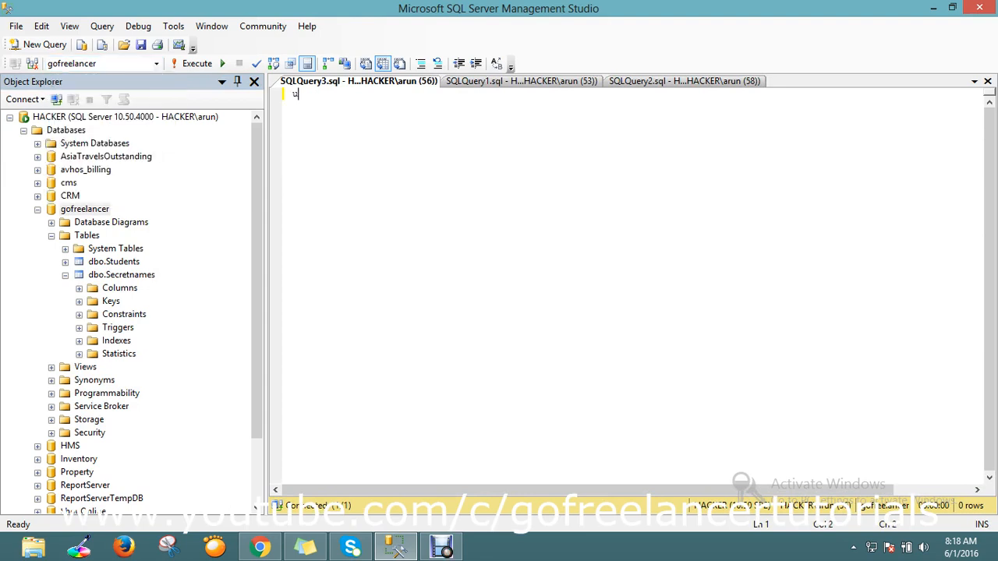
{"action": "type", "text": "p"}
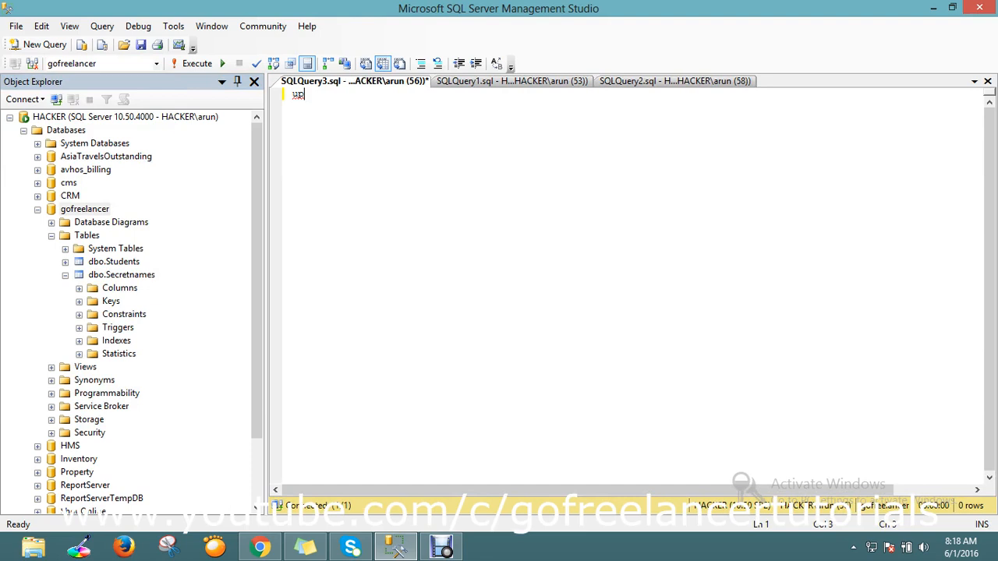
{"action": "type", "text": "d"}
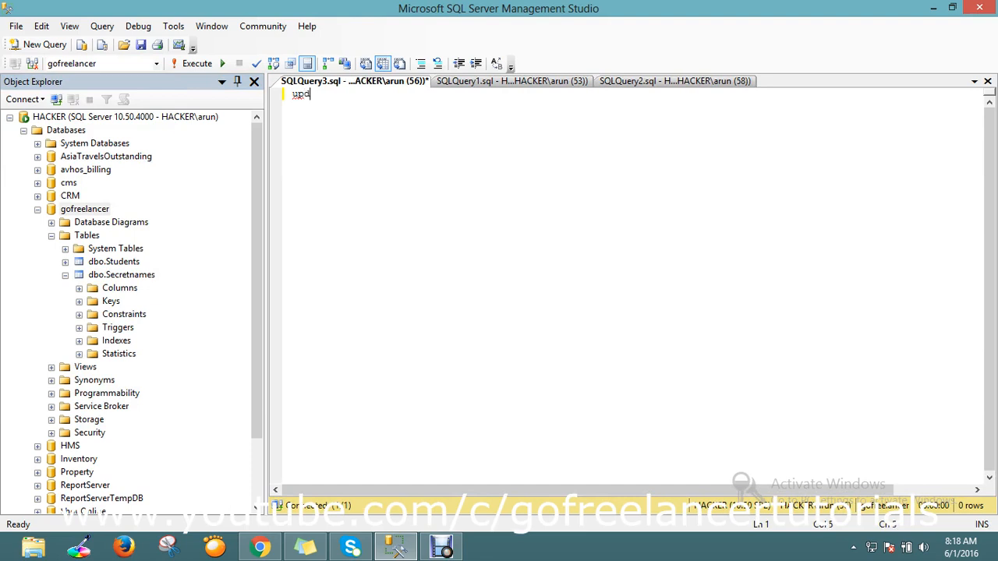
{"action": "type", "text": "ate"}
{"action": "type", "text": "Table1.StudentName=table2.Name"}
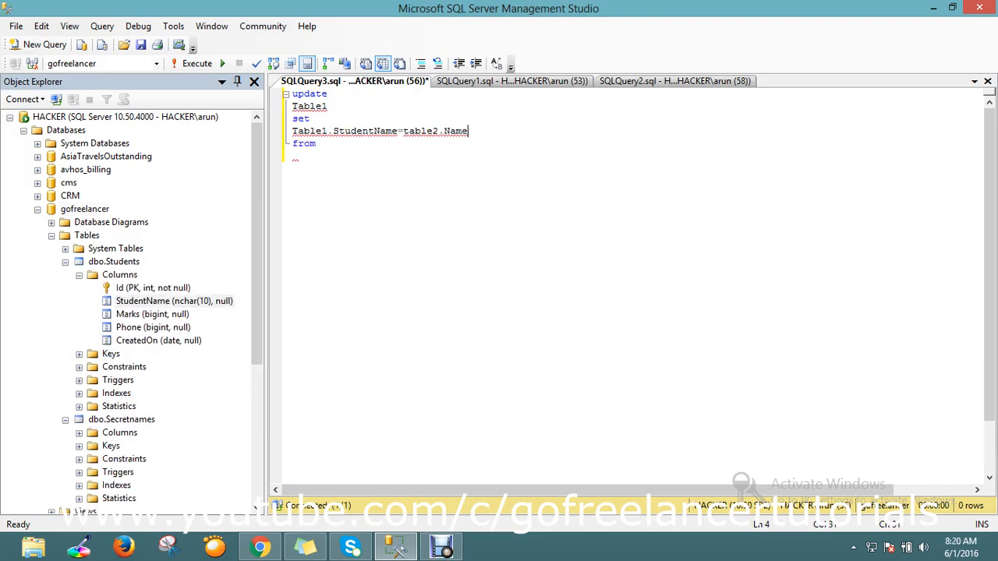
- Add 'Students as Table1 inner join', copying the Students table name from its query
{"action": "key", "text": "enter"}
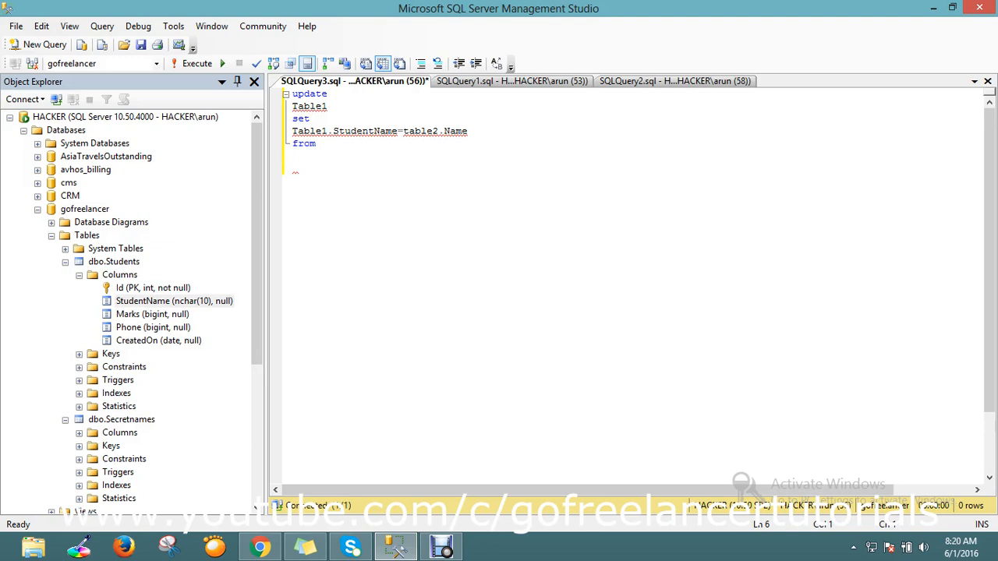
{"action": "left_click", "coordinate": [510, 81]}
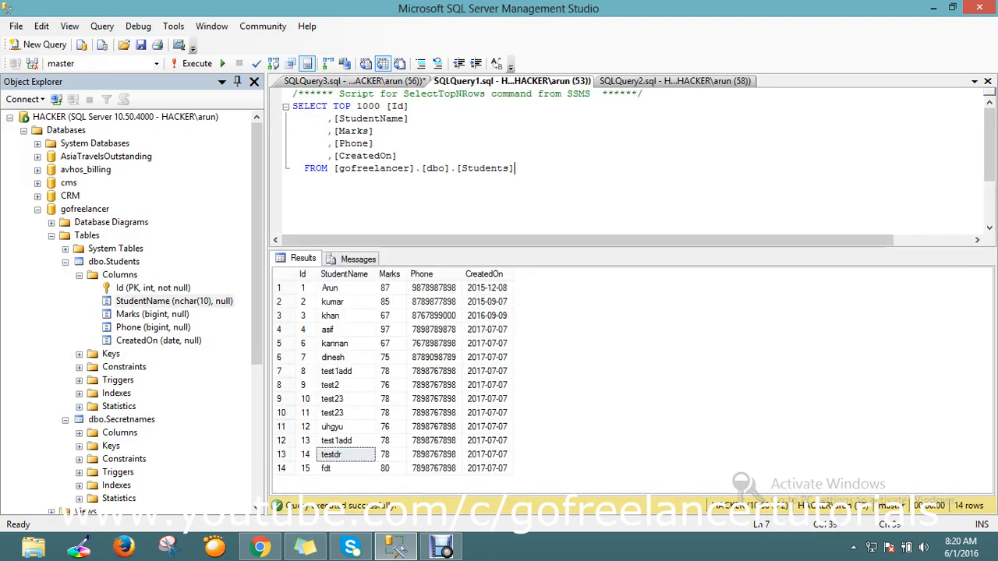
{"action": "double_click", "coordinate": [476, 168]}
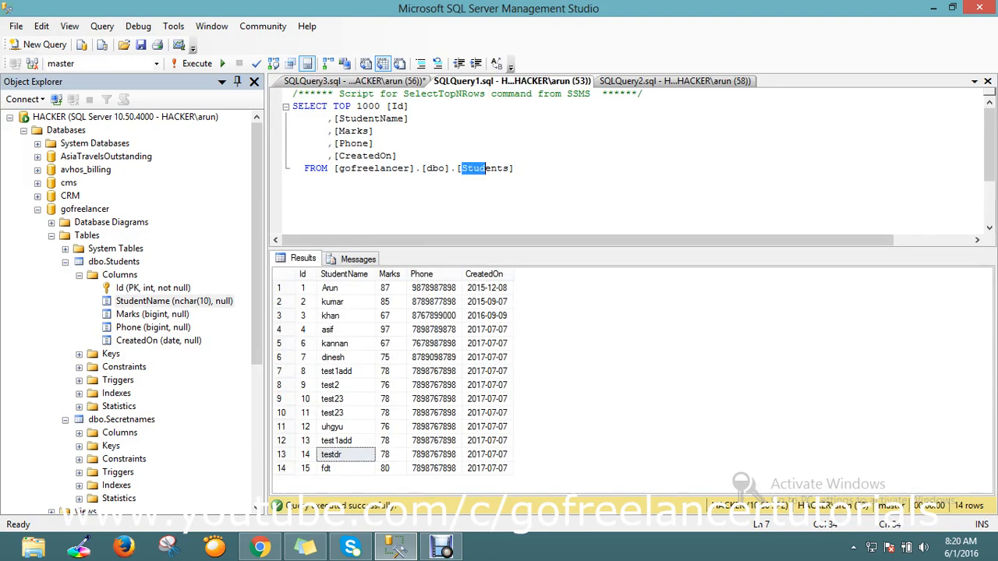
{"action": "double_click", "coordinate": [484, 169]}
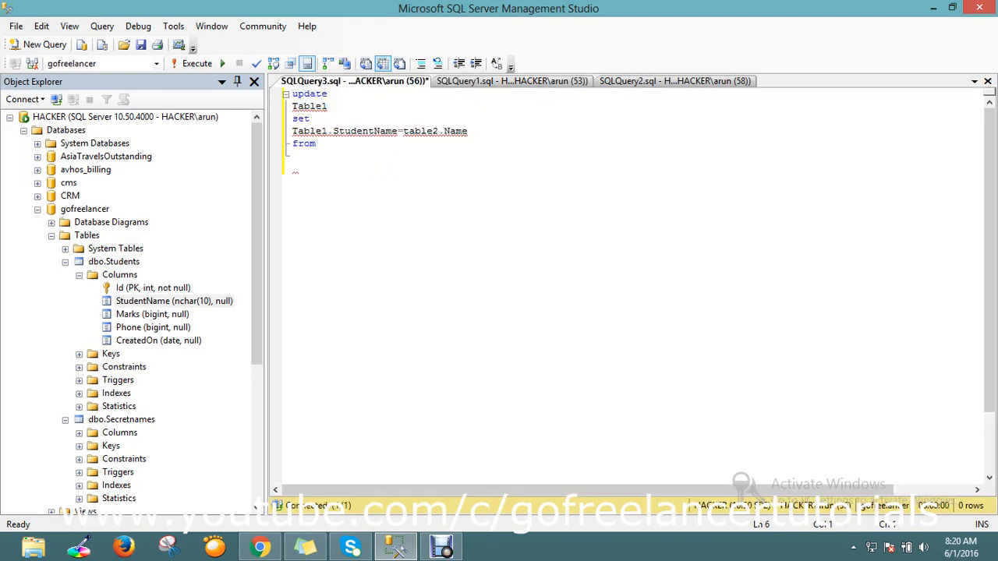
{"action": "type", "text": "Students as"}
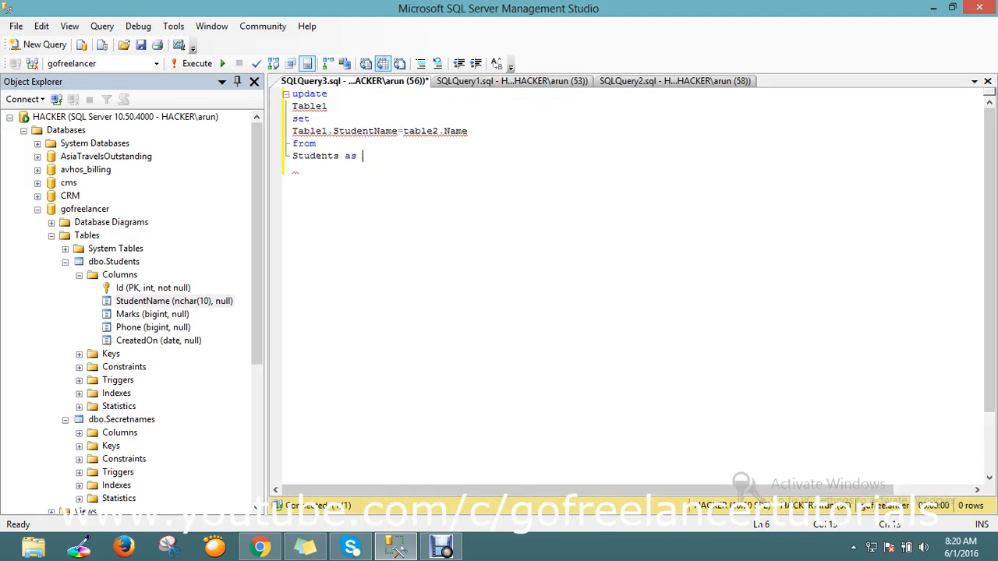
{"action": "double_click", "coordinate": [309, 106]}
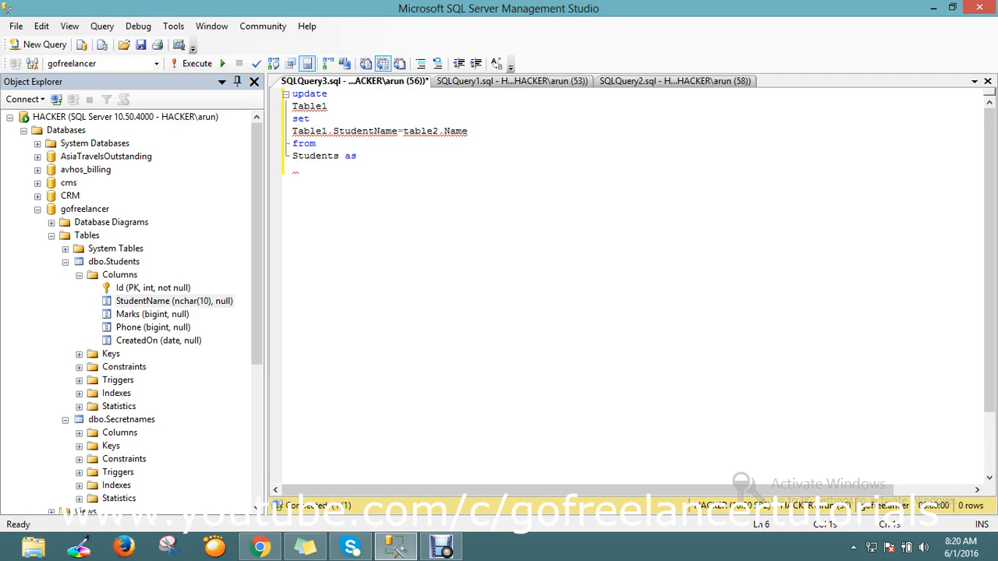
{"action": "type", "text": "Table1"}
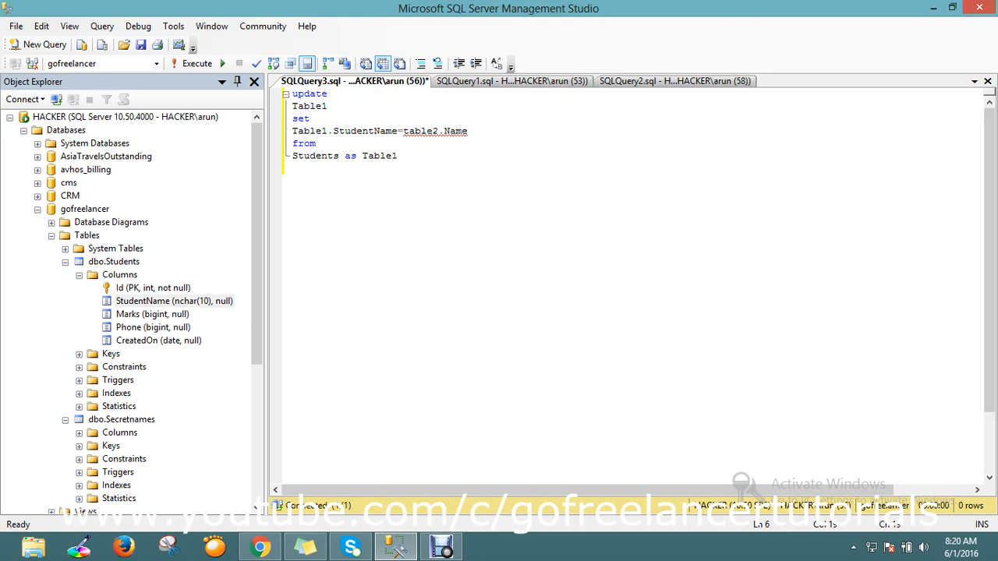
{"action": "type", "text": "inner"}
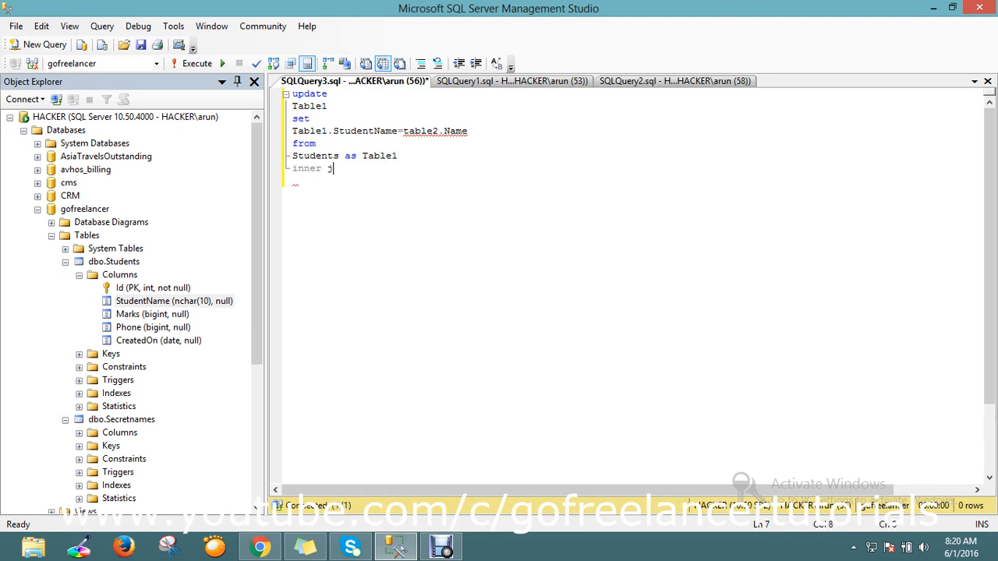
{"action": "type", "text": "join"}
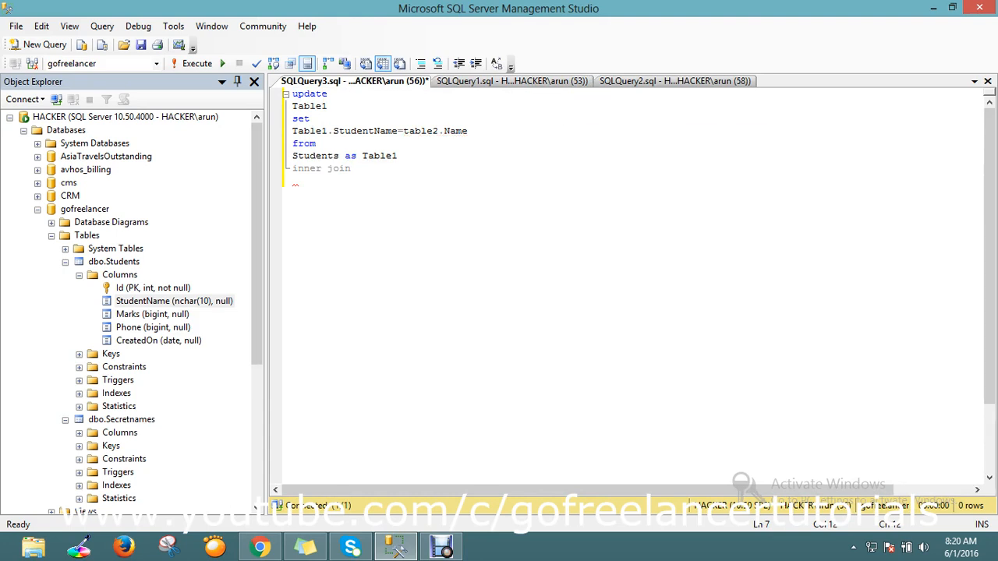
- Join Secretnames as table2 on Table1.Id=table2., then check the Secretnames results
{"action": "left_click", "coordinate": [674, 80]}
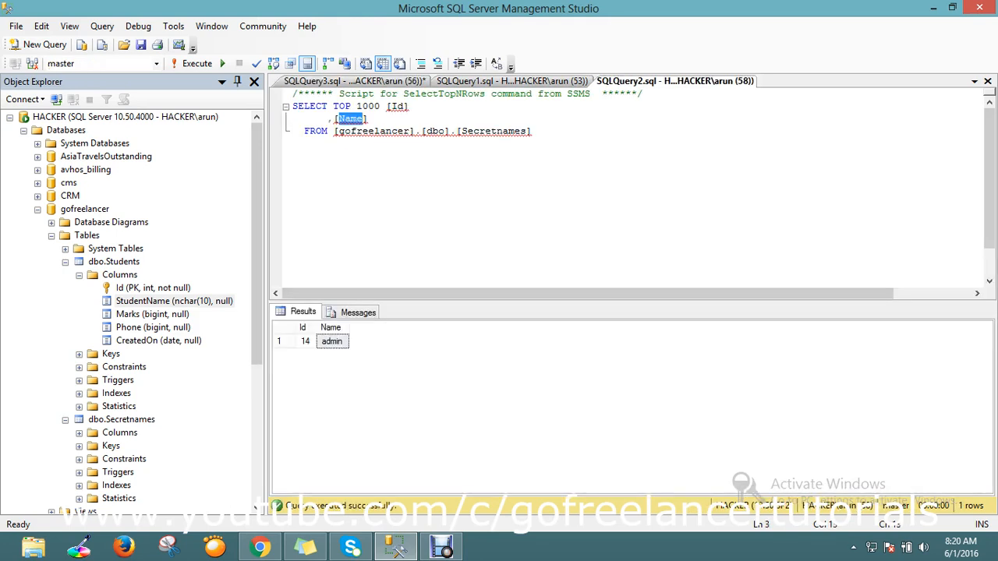
{"action": "double_click", "coordinate": [493, 131]}
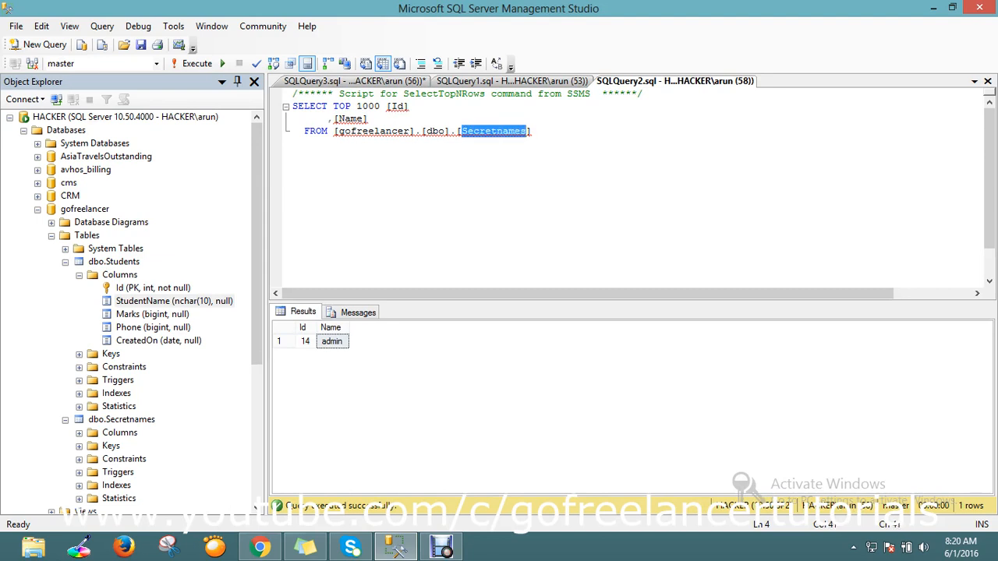
{"action": "left_click", "coordinate": [351, 81]}
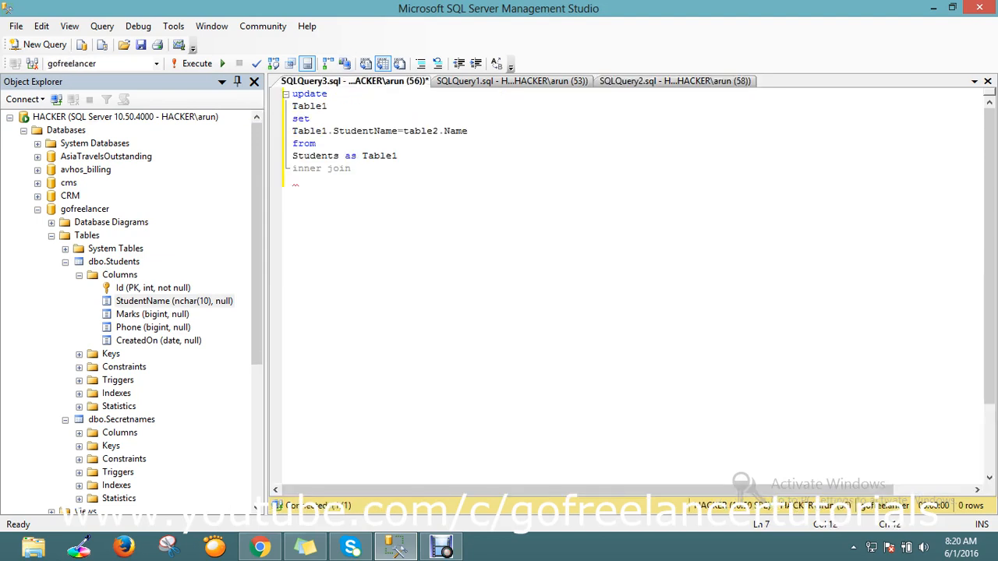
{"action": "type", "text": "Secretnames"}
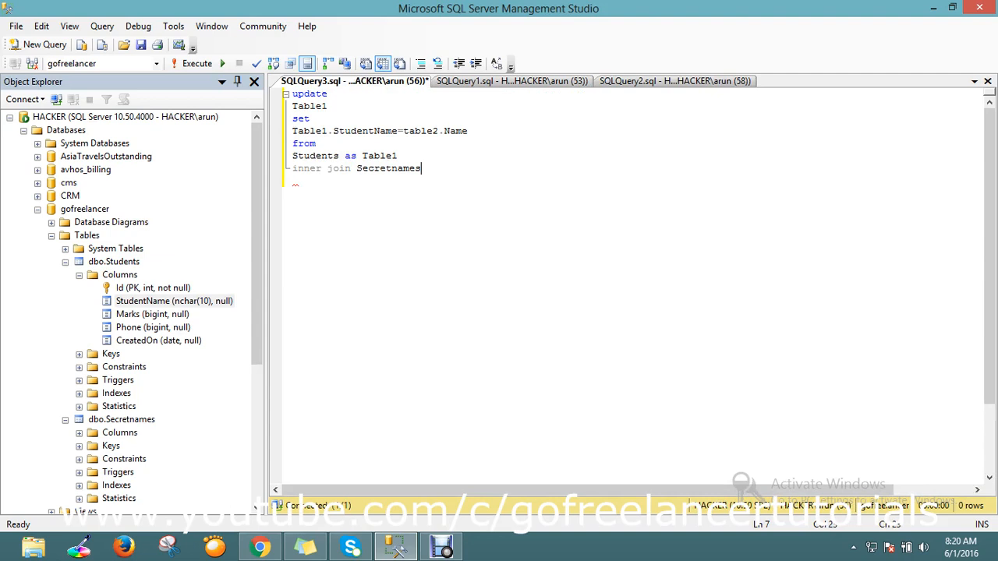
{"action": "type", "text": "."}
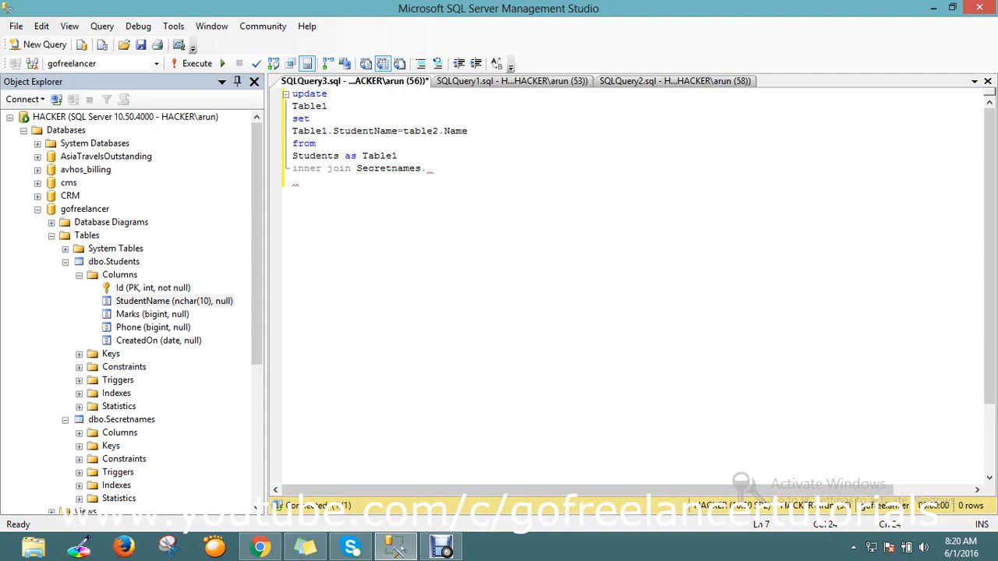
{"action": "type", "text": "as"}
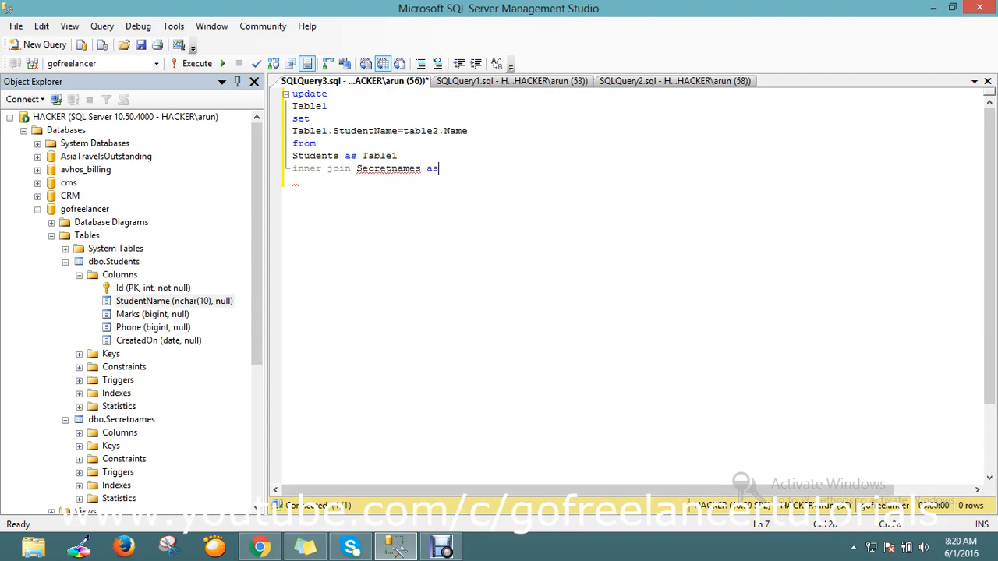
{"action": "double_click", "coordinate": [420, 131]}
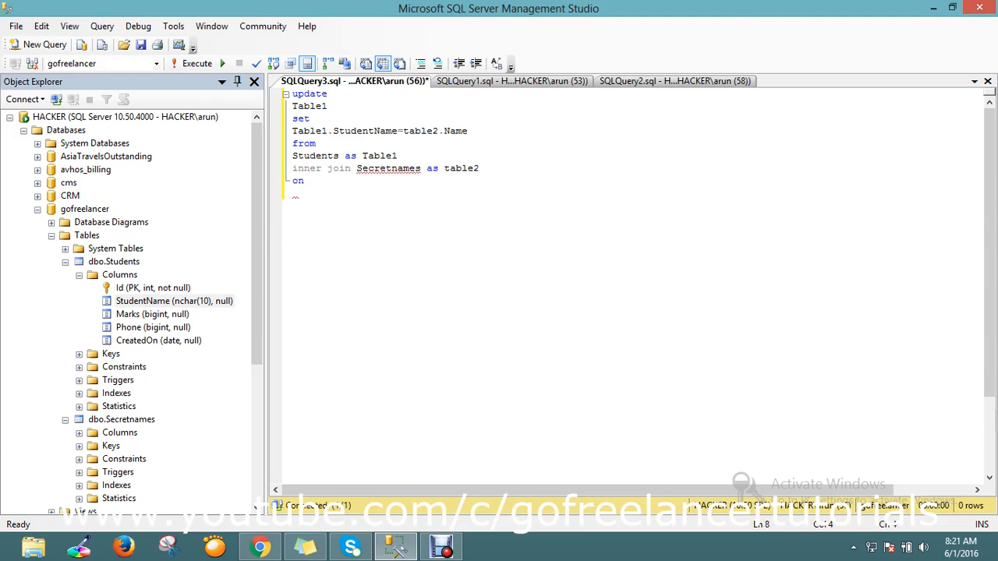
{"action": "double_click", "coordinate": [379, 156]}
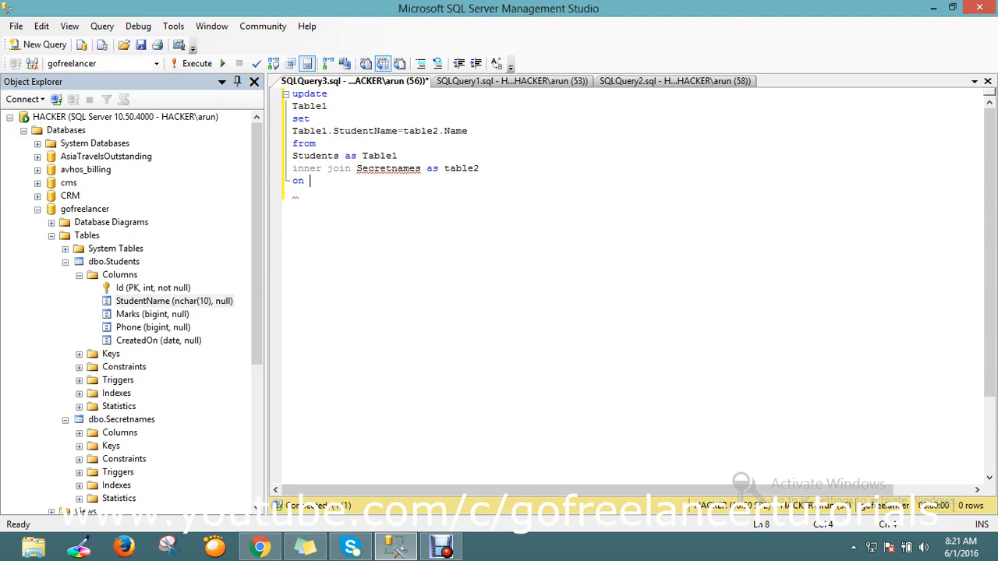
{"action": "type", "text": "Table1."}
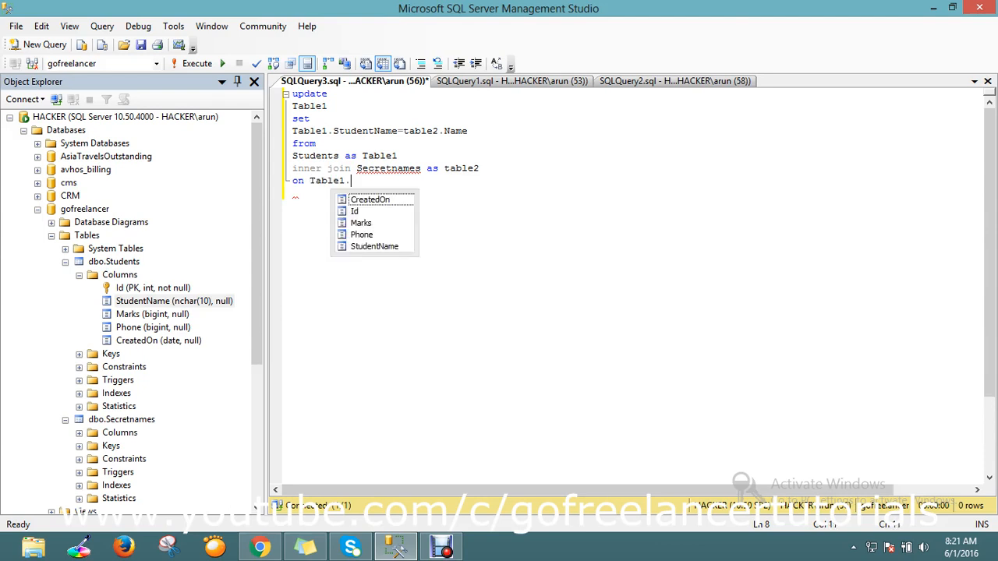
{"action": "type", "text": "Id"}
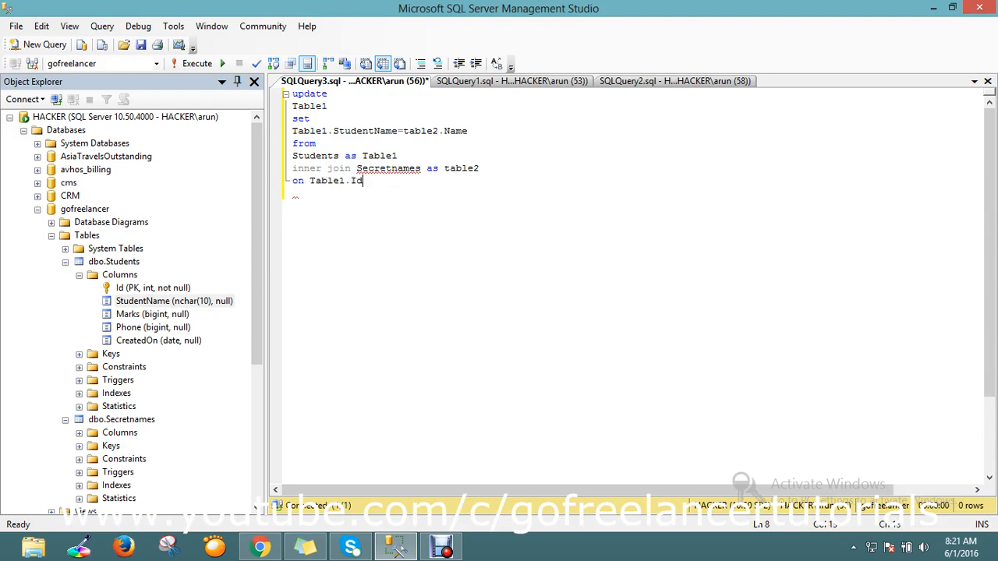
{"action": "type", "text": "="}
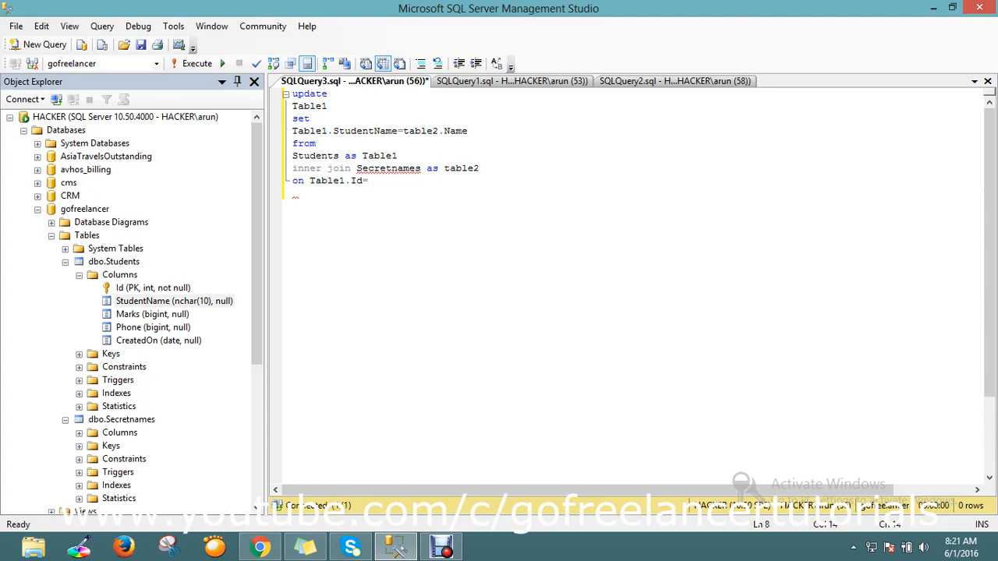
{"action": "type", "text": "table2."}
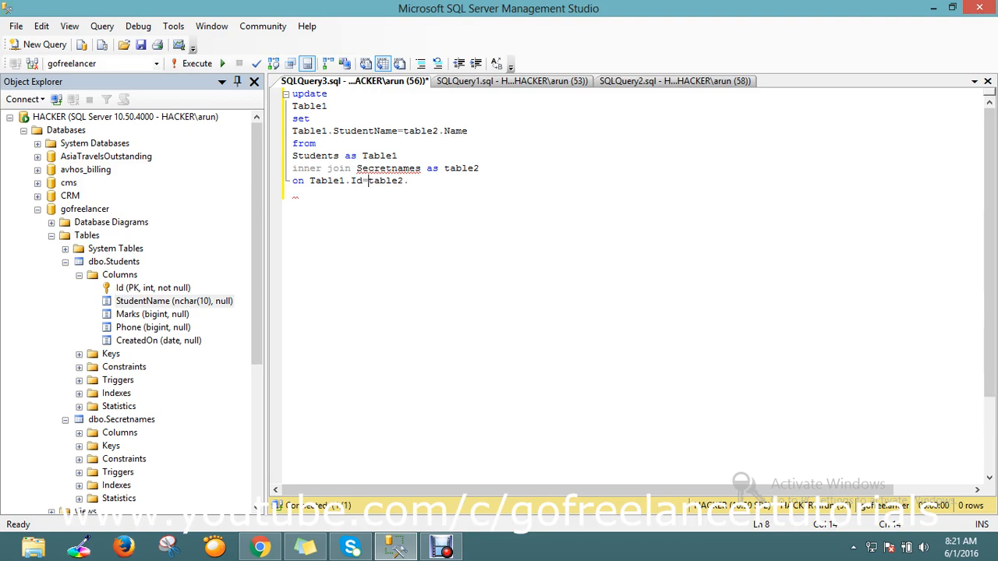
{"action": "left_click", "coordinate": [674, 81]}
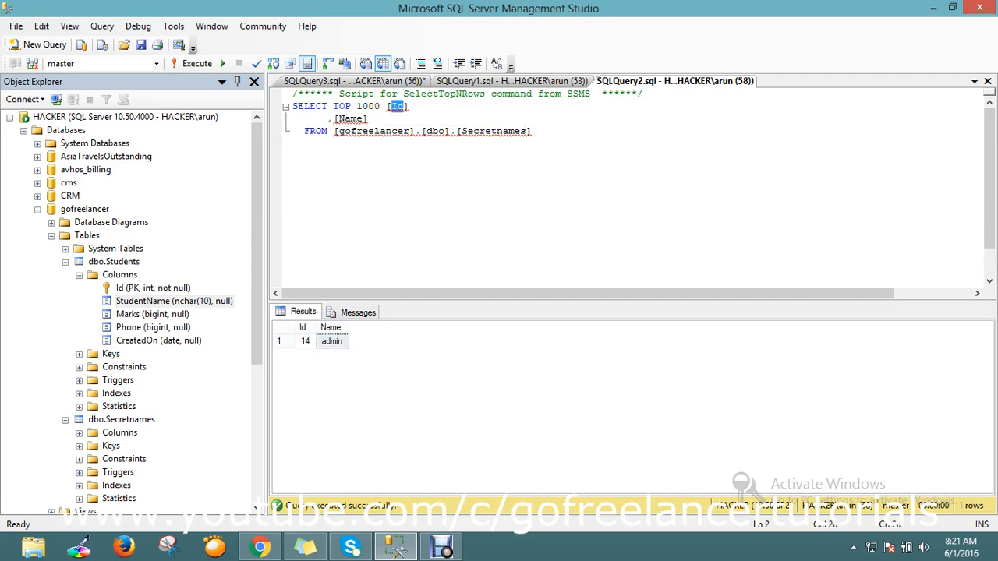
- Finish the join with table2.Id and add 'where Table1.Id=14'
{"action": "left_click", "coordinate": [355, 80]}
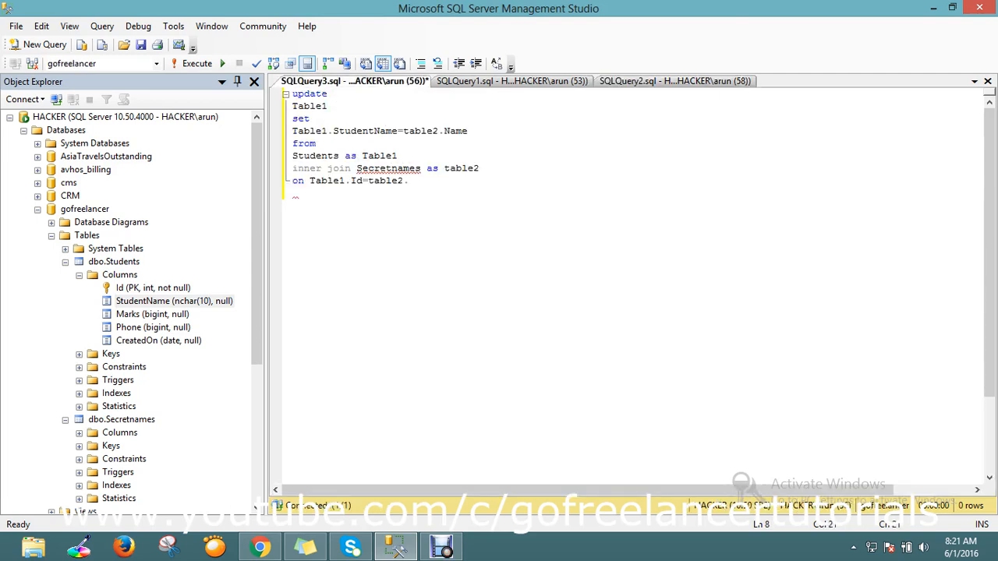
{"action": "type", "text": "Id"}
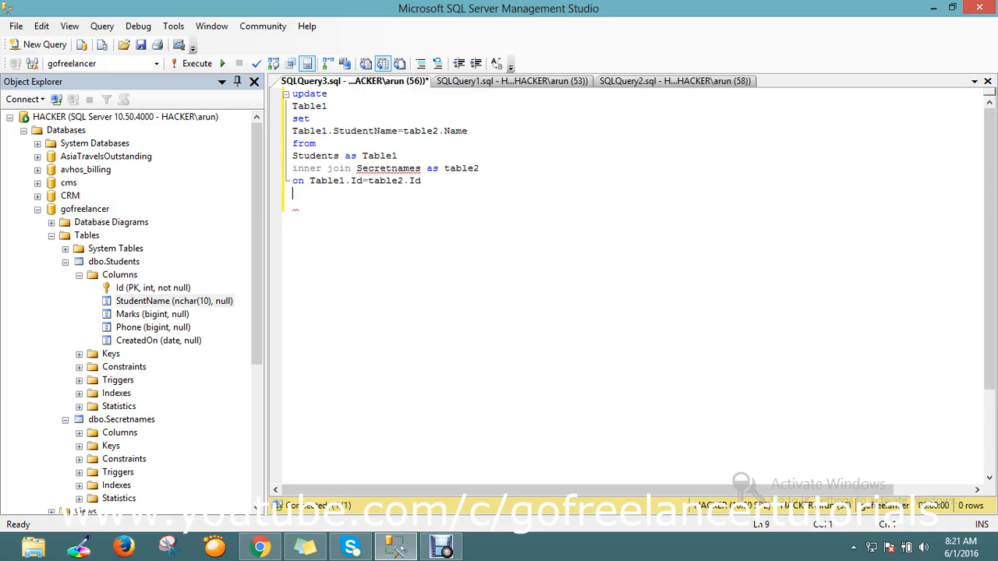
{"action": "type", "text": "wher"}
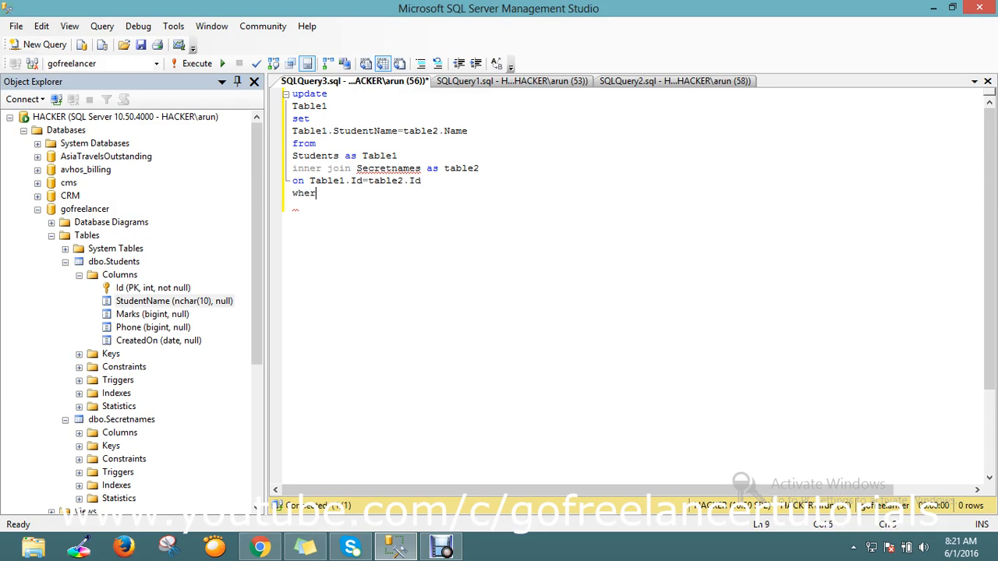
{"action": "type", "text": "e"}
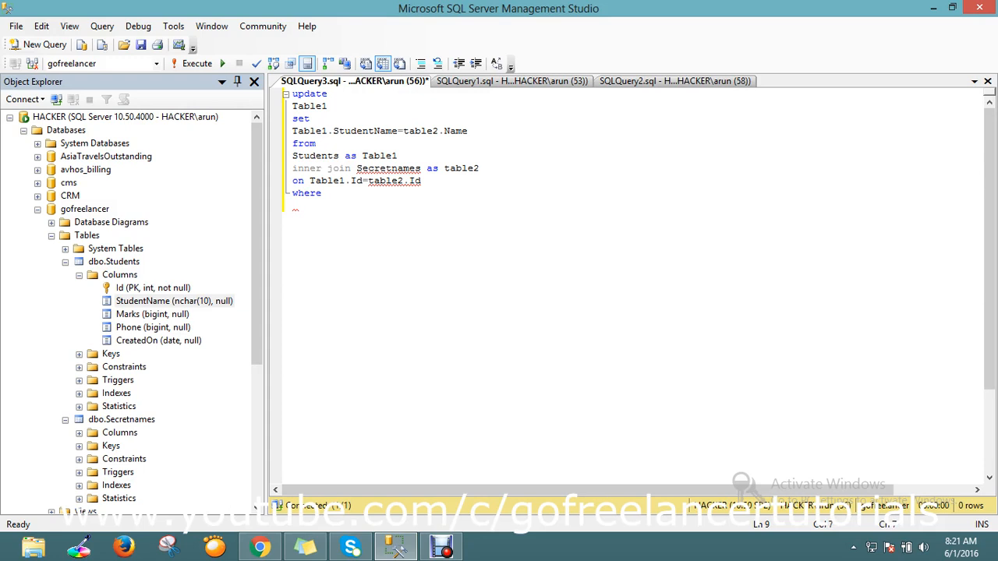
{"action": "double_click", "coordinate": [333, 181]}
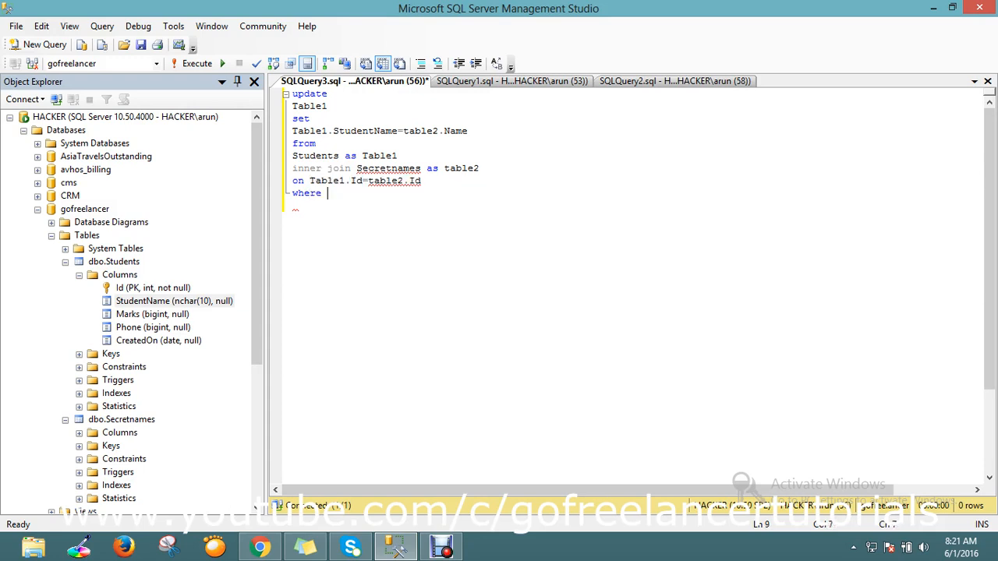
{"action": "type", "text": "Table1.Id=1"}
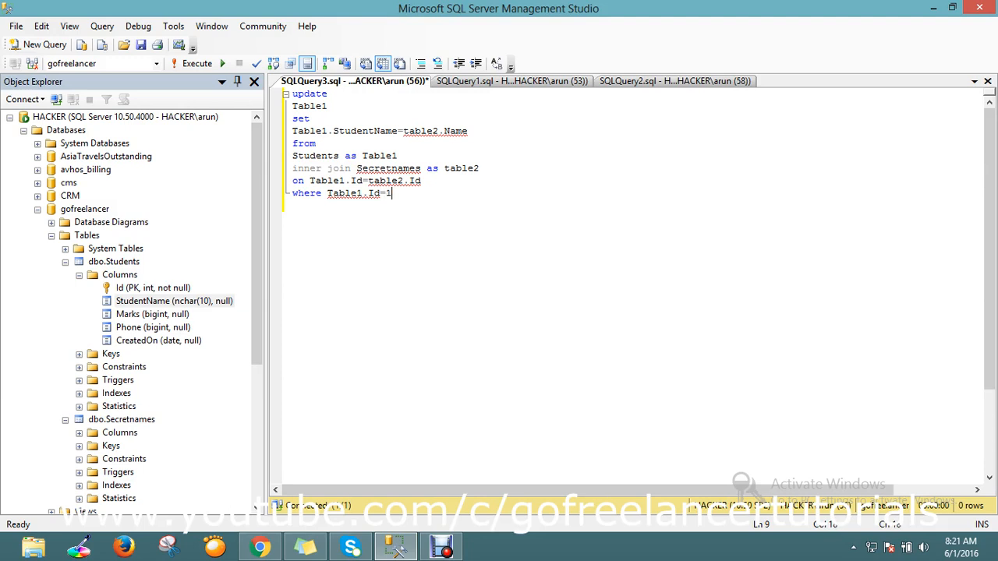
{"action": "type", "text": "4"}
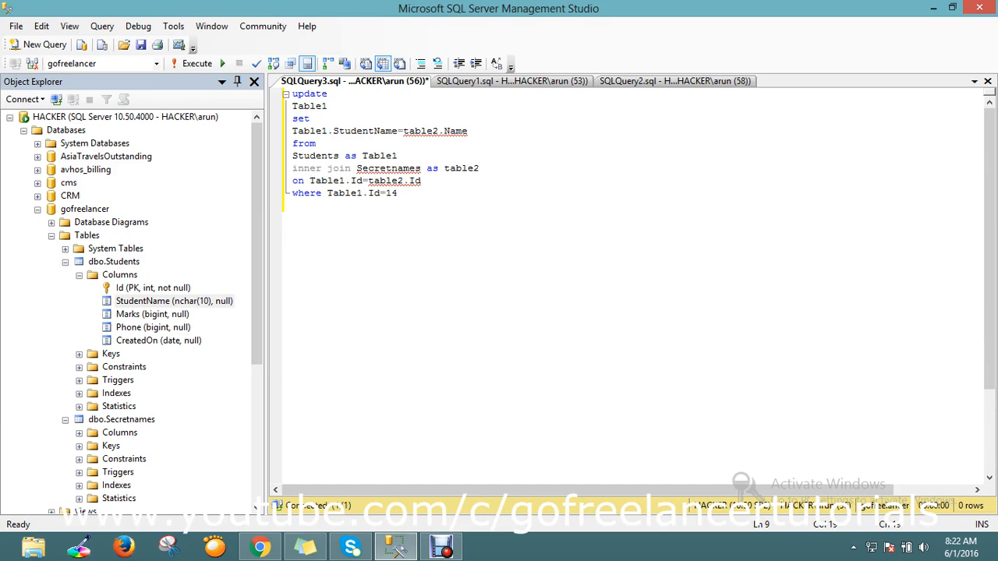
{"action": "left_click", "coordinate": [512, 80]}
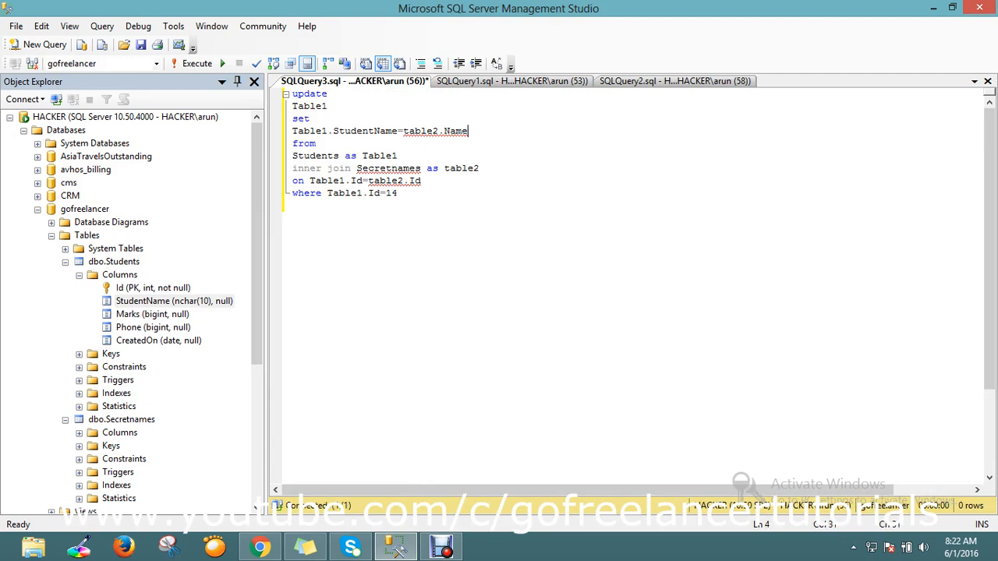
- Execute the whole update and confirm Students row 14 now reads admin
{"action": "key", "text": "ctrl+a"}
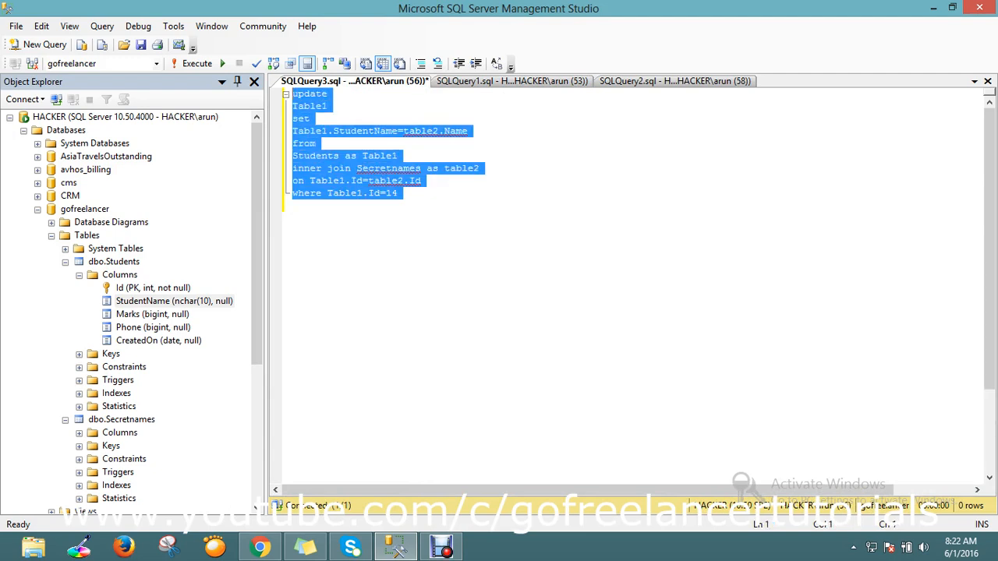
{"action": "left_click", "coordinate": [197, 63]}
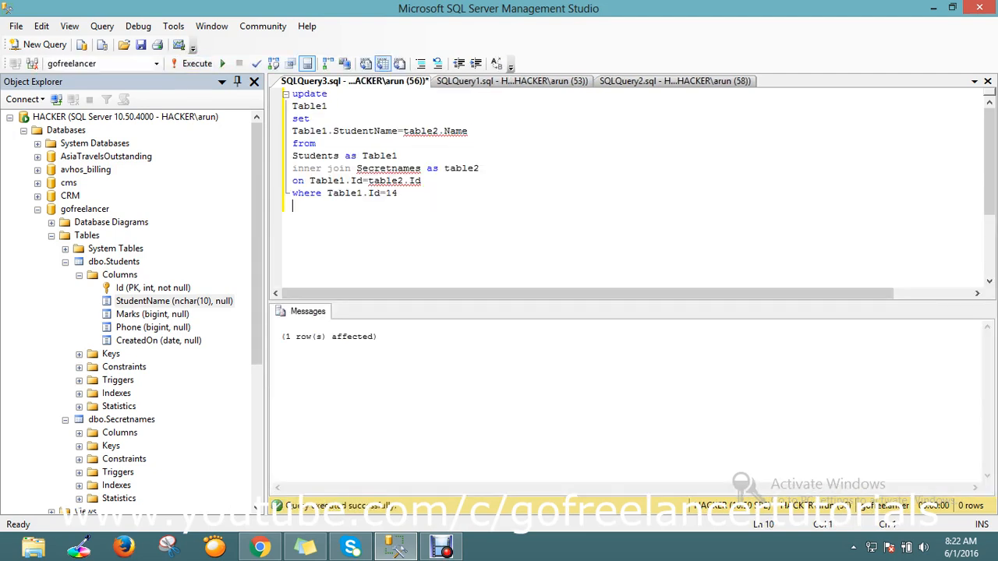
{"action": "mouse_move", "coordinate": [511, 81]}
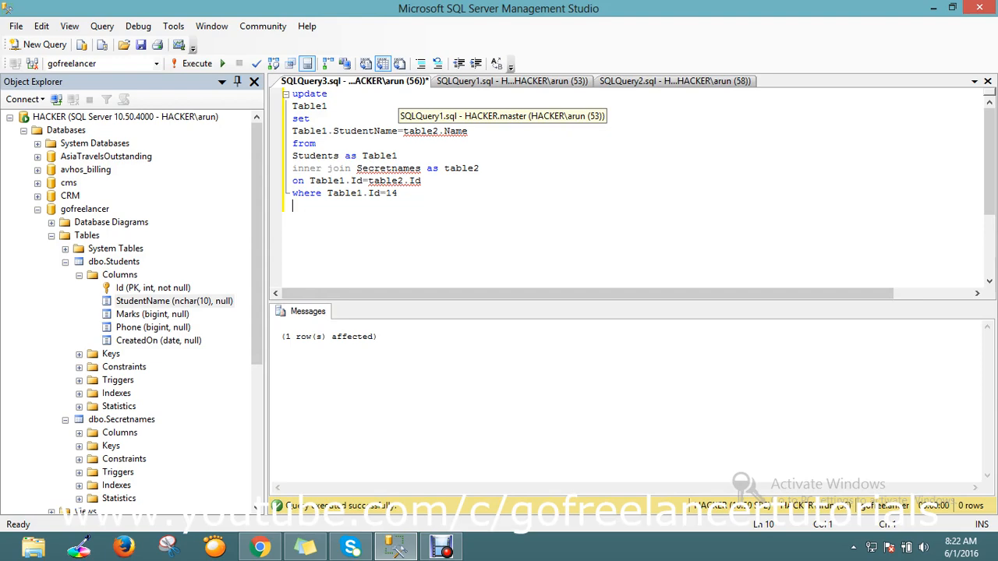
{"action": "left_click", "coordinate": [510, 81]}
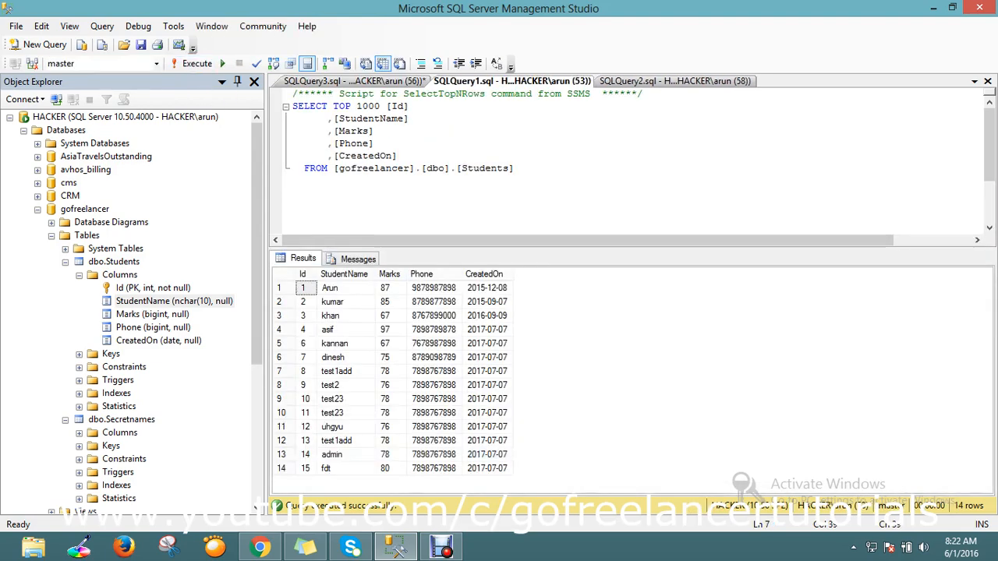
{"action": "left_click", "coordinate": [331, 453]}
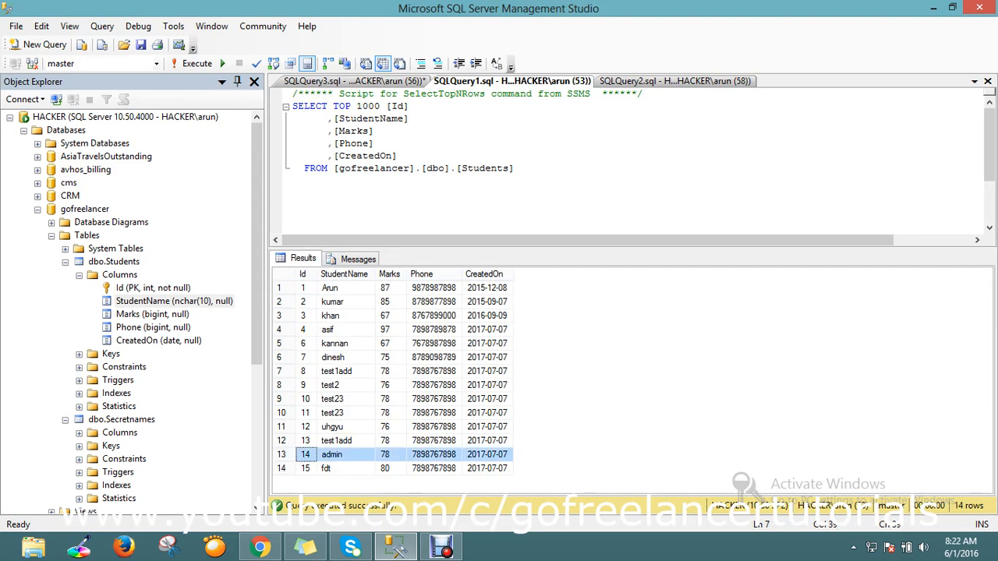
{"action": "left_click", "coordinate": [331, 454]}
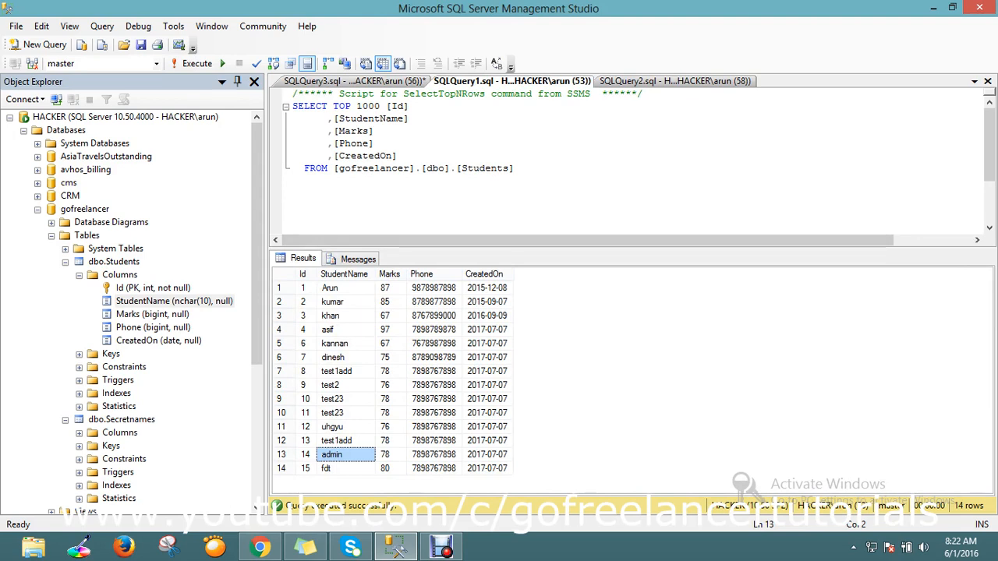
{"action": "left_click", "coordinate": [351, 81]}
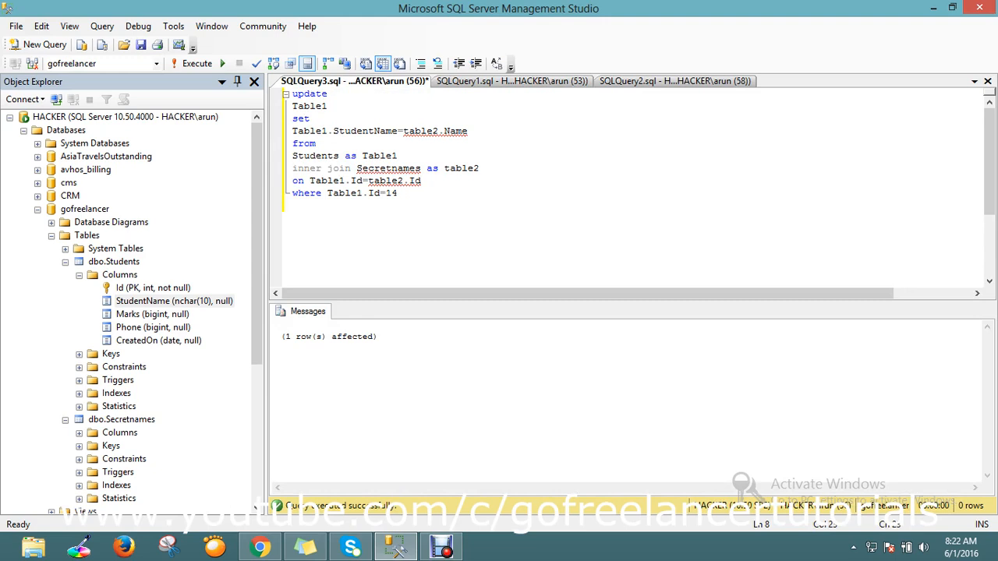
- Highlight the Id=14 where condition, then view the Students results again
{"action": "left_click_drag", "start_coordinate": [292, 143], "coordinate": [398, 194]}
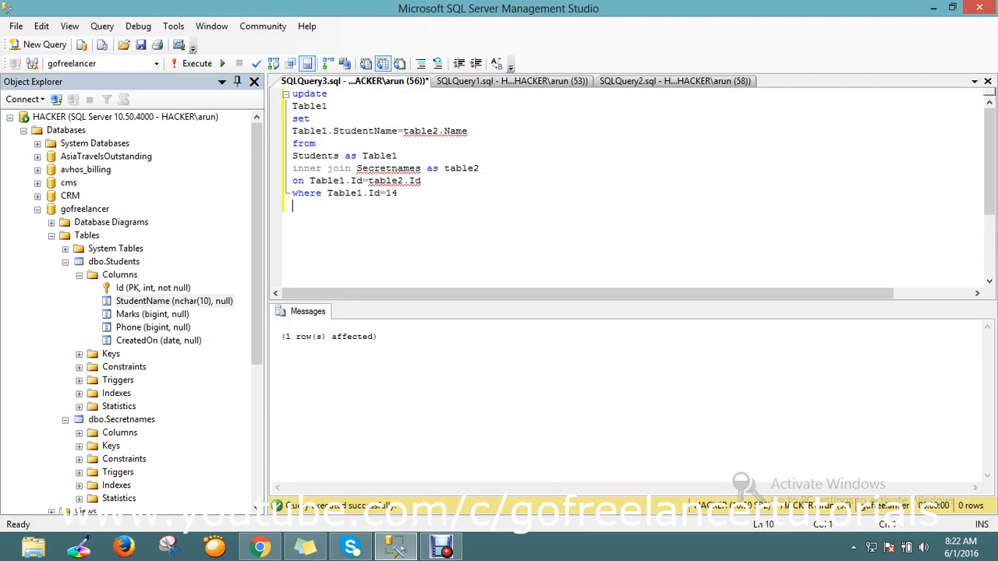
{"action": "left_click_drag", "start_coordinate": [341, 192], "coordinate": [396, 192]}
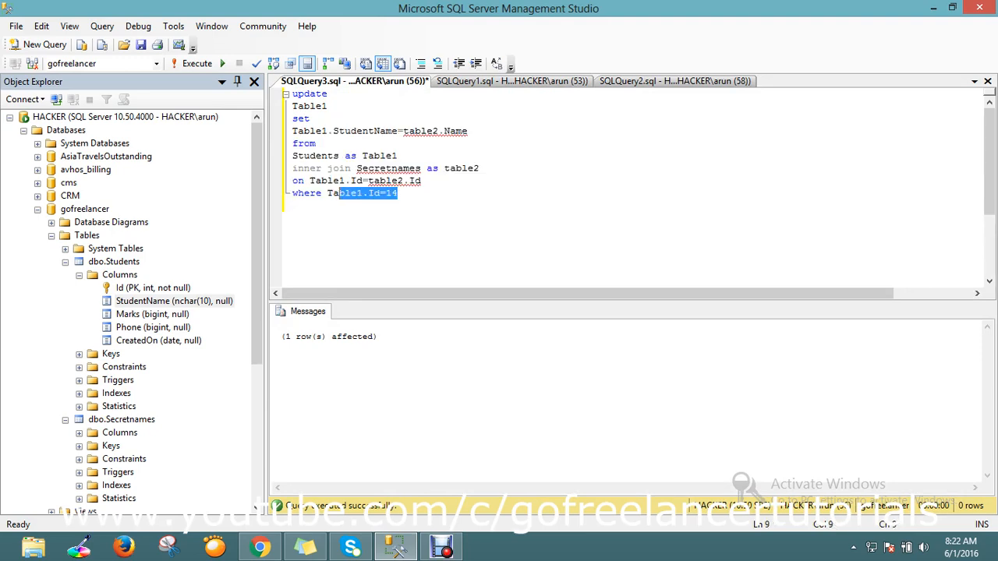
{"action": "left_click", "coordinate": [510, 81]}
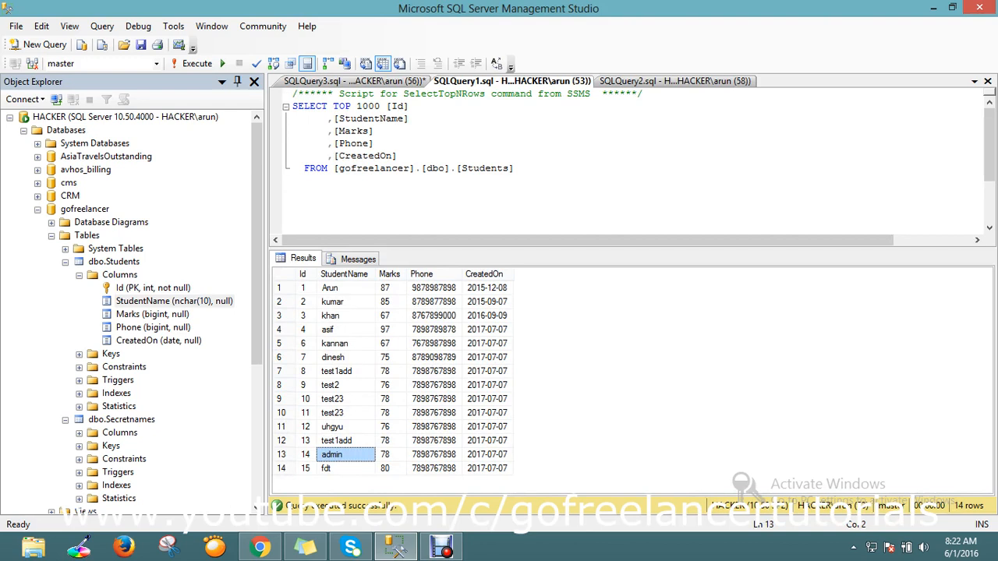